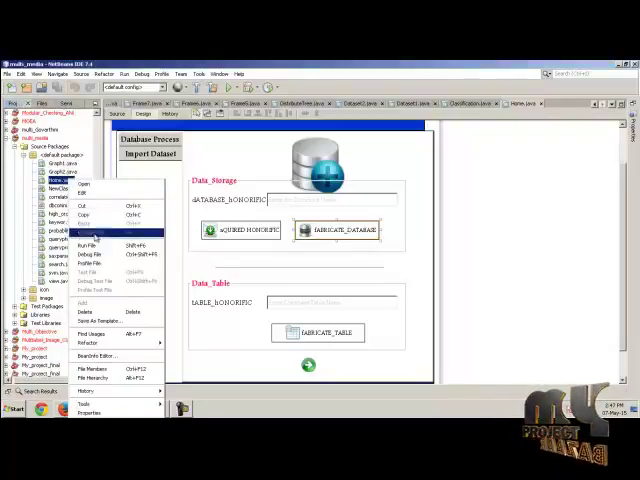
# Run Main_Form.java so the Semantic Link Network multimedia big-data window opens
pyautogui.click(92, 232)
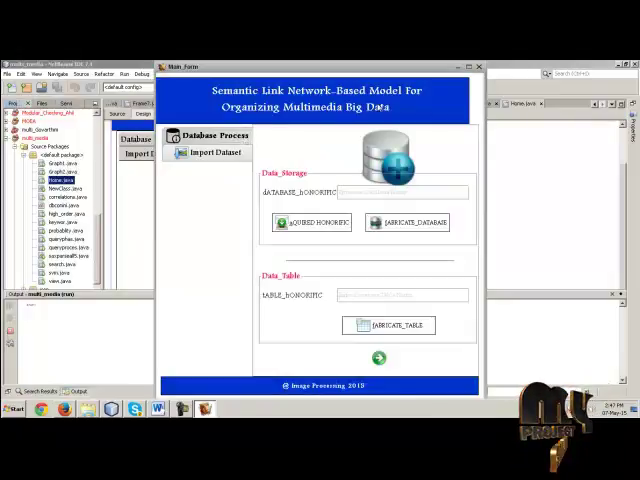
# Create the application's database and confirm the created message
pyautogui.click(400, 192)
pyautogui.write('dbprocess')
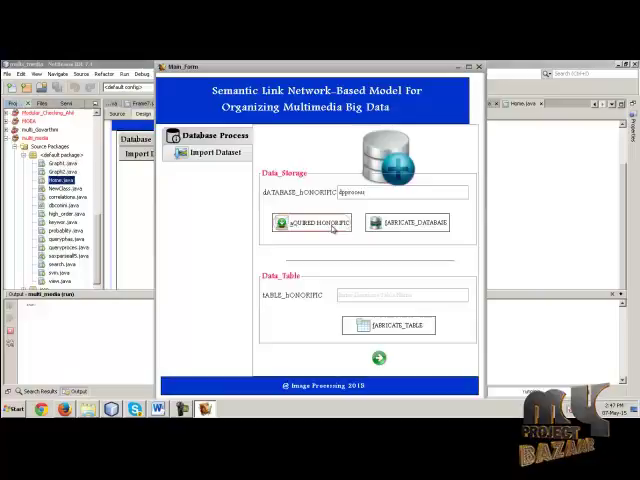
pyautogui.click(310, 222)
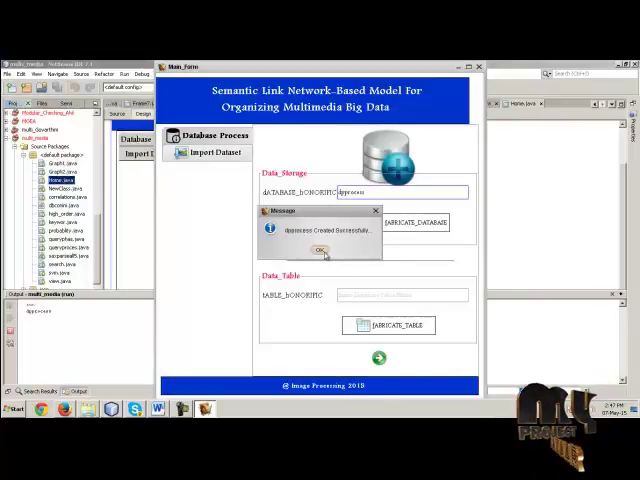
pyautogui.click(320, 250)
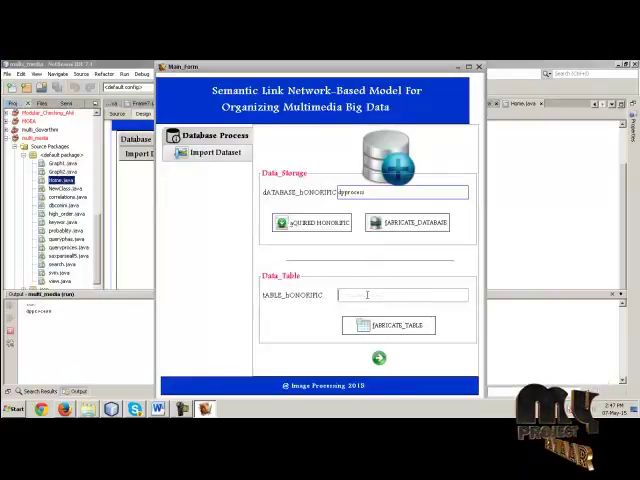
# Create a table named data1, confirm it, and move to the Import Dataset stage
pyautogui.write('data')
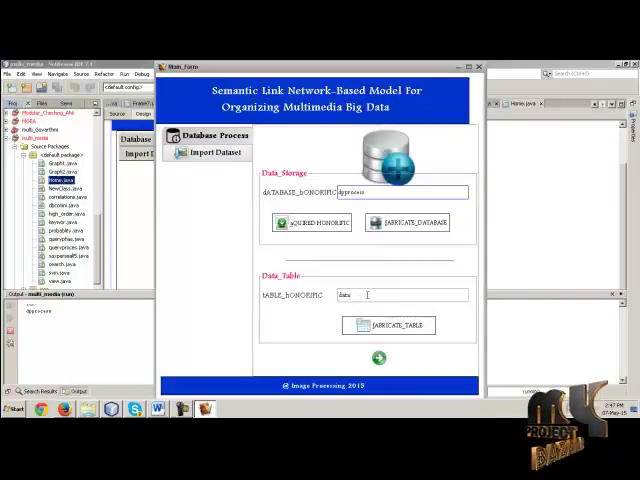
pyautogui.write('1')
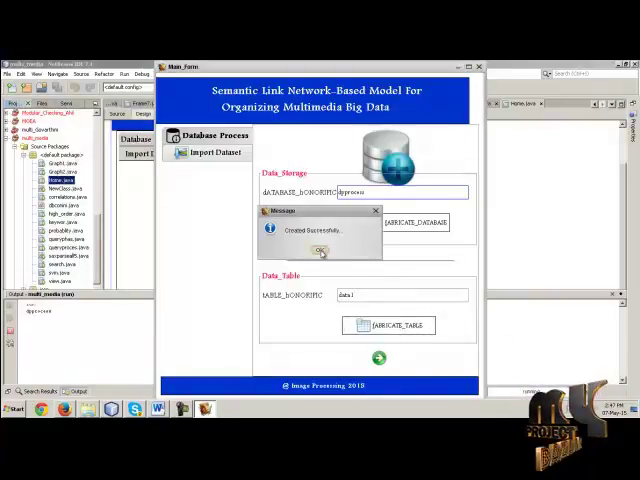
pyautogui.click(322, 250)
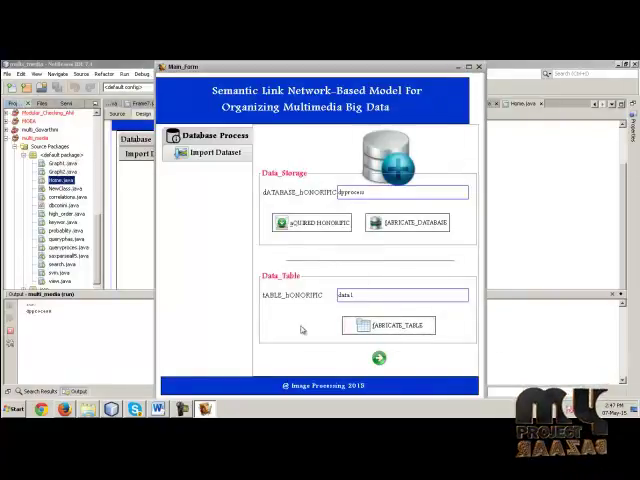
pyautogui.click(212, 152)
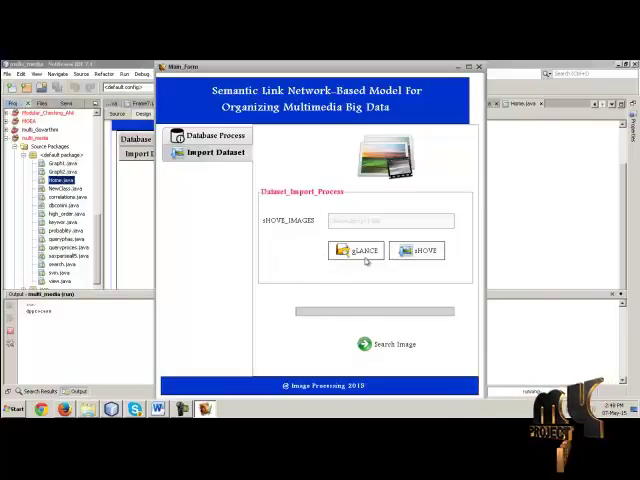
# Browse to the images folder, upload the dataset and confirm the success message
pyautogui.click(354, 250)
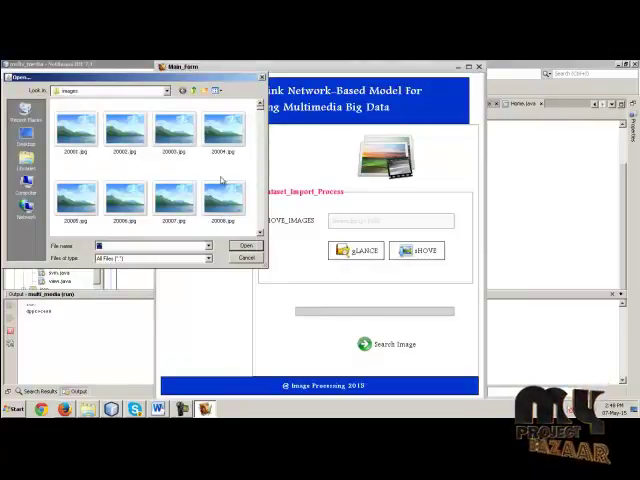
pyautogui.click(124, 128)
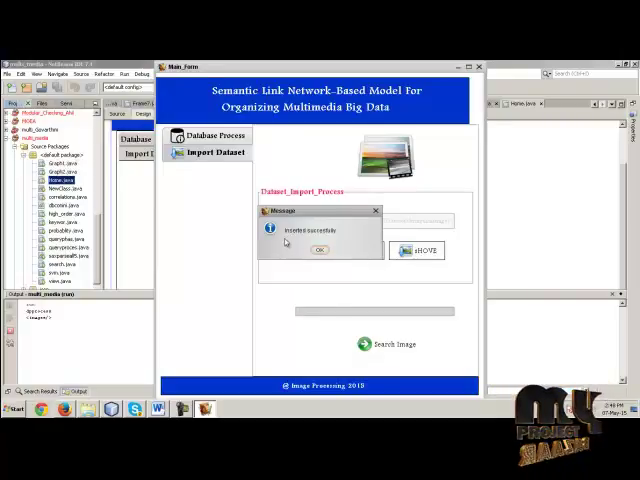
pyautogui.click(320, 250)
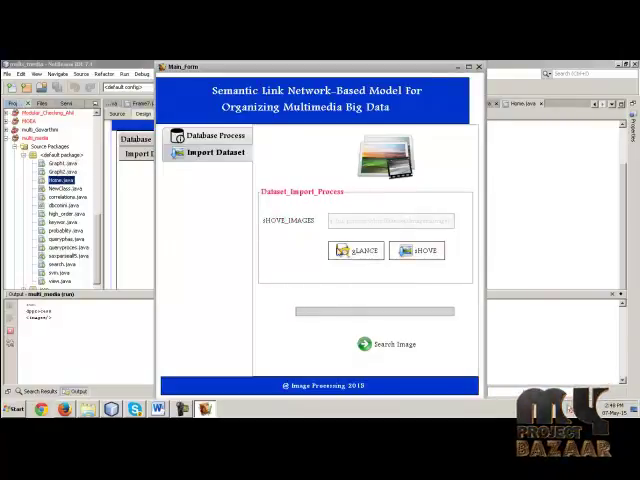
pyautogui.moveTo(340, 332)
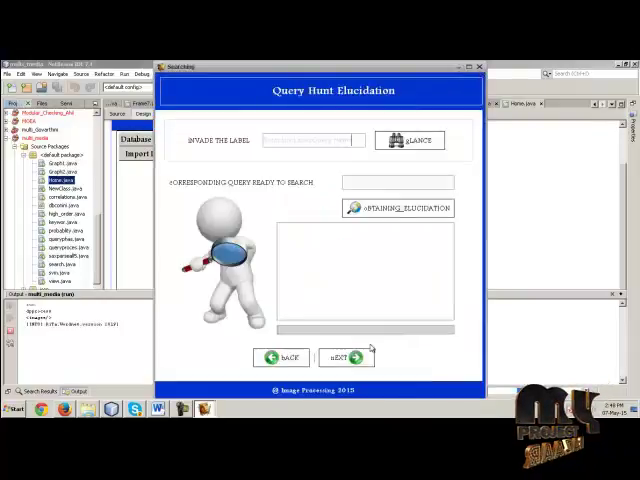
# Search for the label flower in the Query Hunt Elucidation form
pyautogui.click(312, 140)
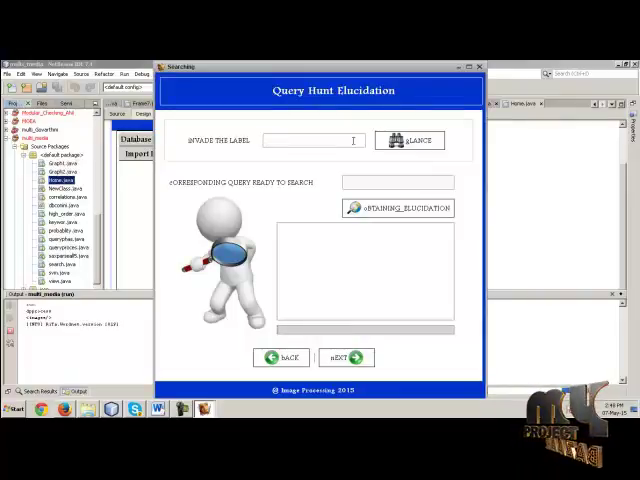
pyautogui.write('flower')
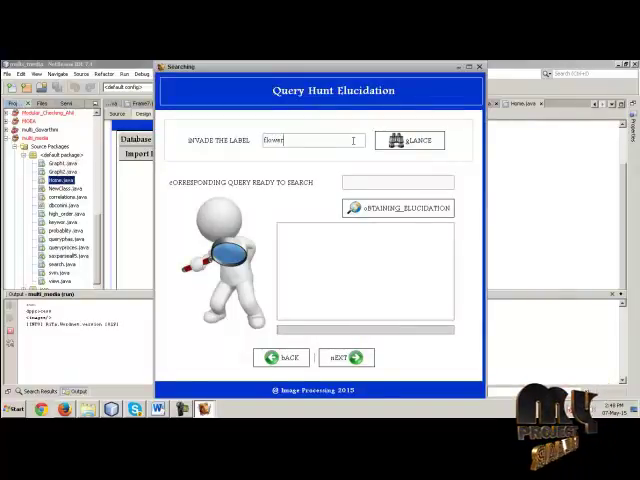
pyautogui.click(410, 140)
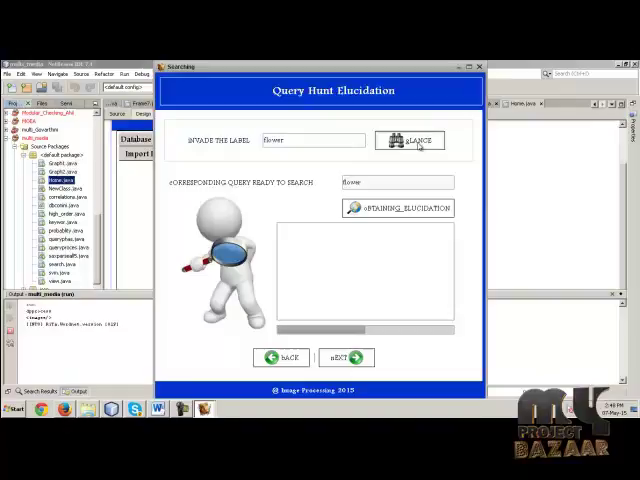
# Run Semantic Elucidation for flower, confirm it, and continue to Label Extracting Process
pyautogui.click(400, 208)
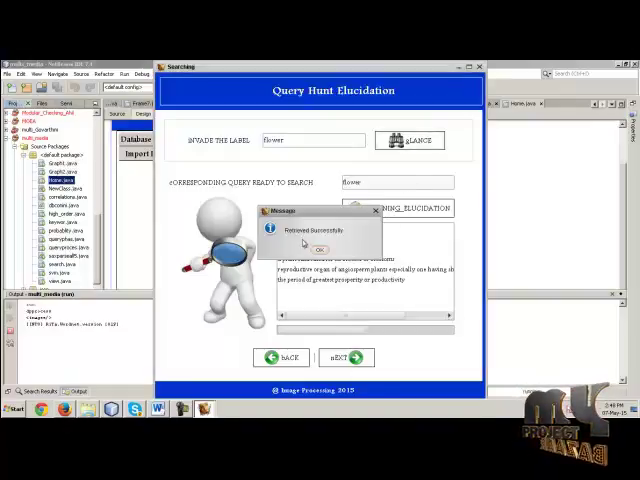
pyautogui.click(320, 248)
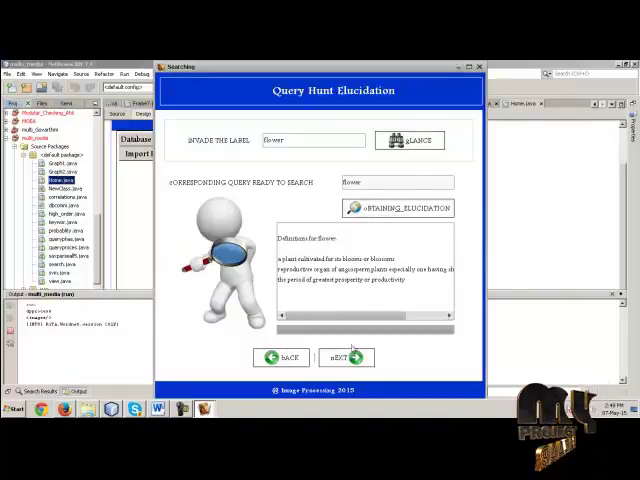
pyautogui.click(344, 356)
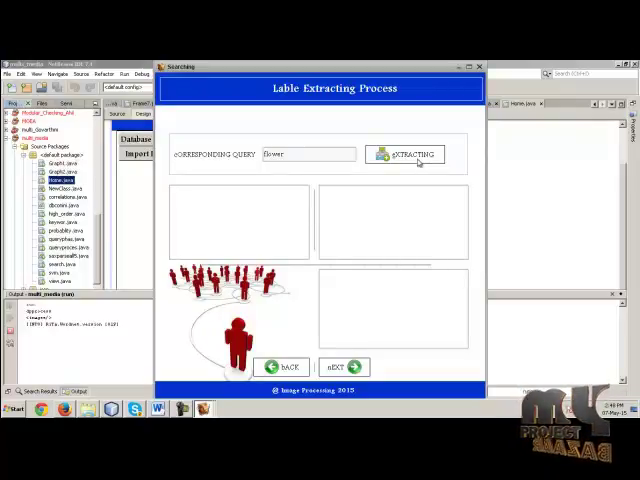
# Extract labels for the flower query and confirm the upload message
pyautogui.click(404, 156)
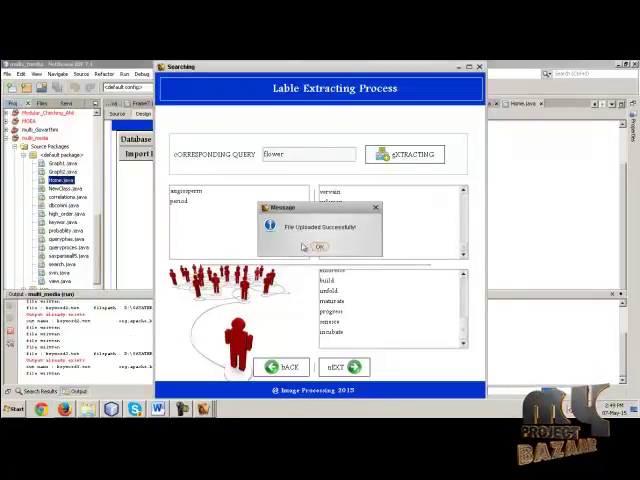
pyautogui.click(320, 246)
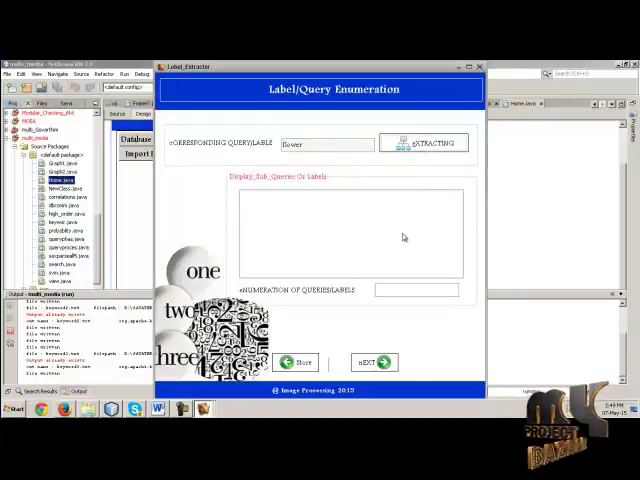
pyautogui.moveTo(332, 192)
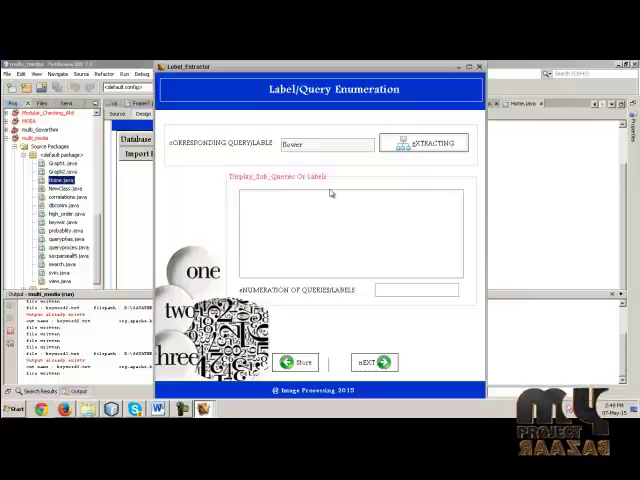
# Enumerate the image tags for flower, confirm, and continue to Label/Query Correlations
pyautogui.click(424, 142)
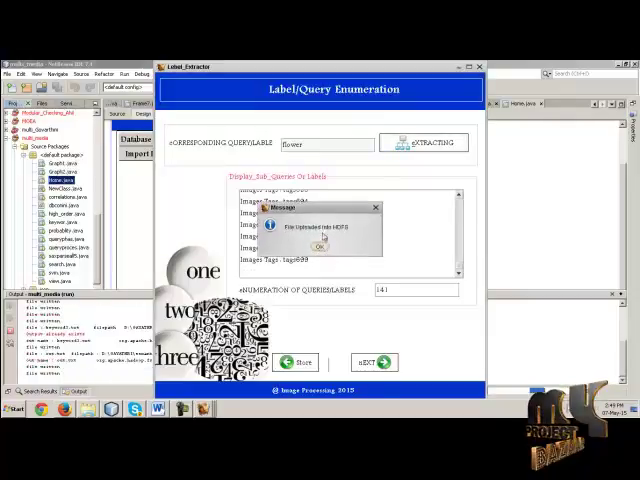
pyautogui.click(316, 246)
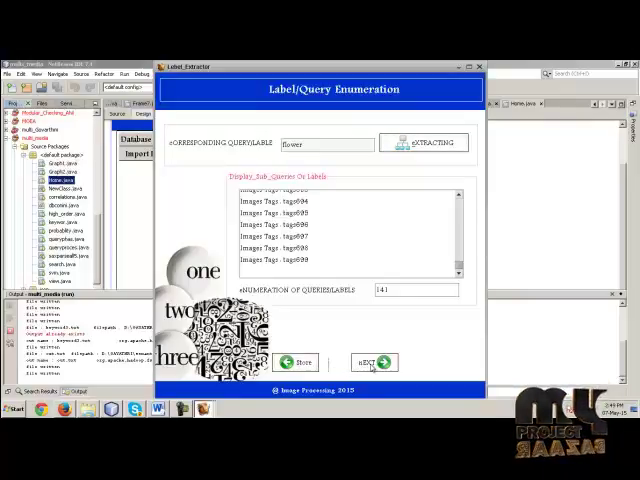
pyautogui.click(370, 362)
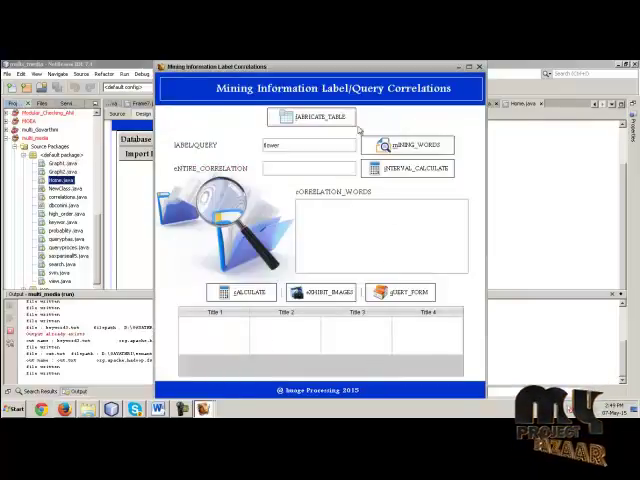
# Create the correlation table, calculate flower's correlation words and values, then continue to User Query Base Mining
pyautogui.click(312, 116)
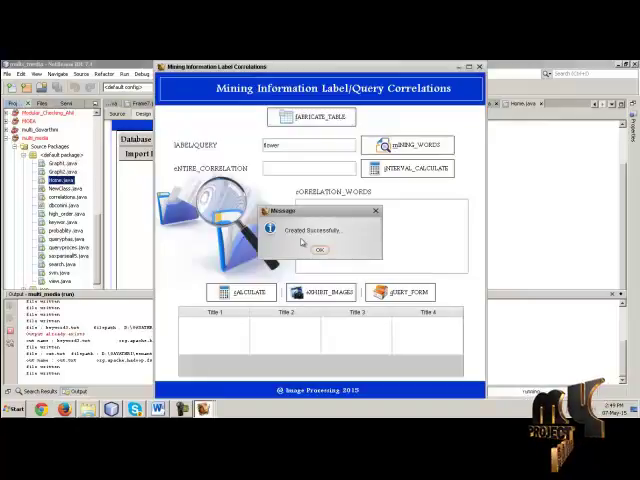
pyautogui.click(320, 250)
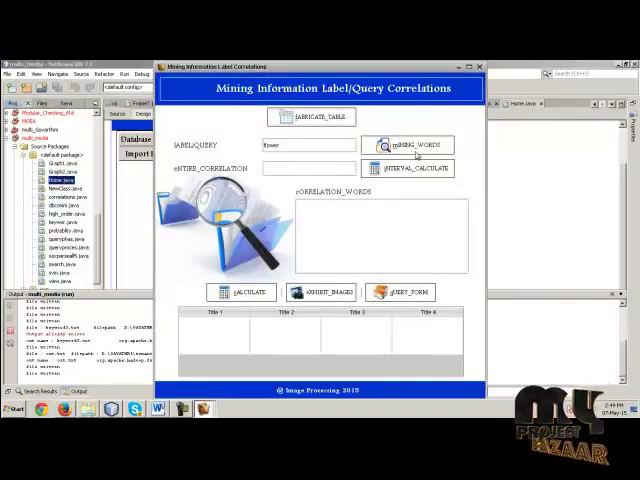
pyautogui.click(408, 144)
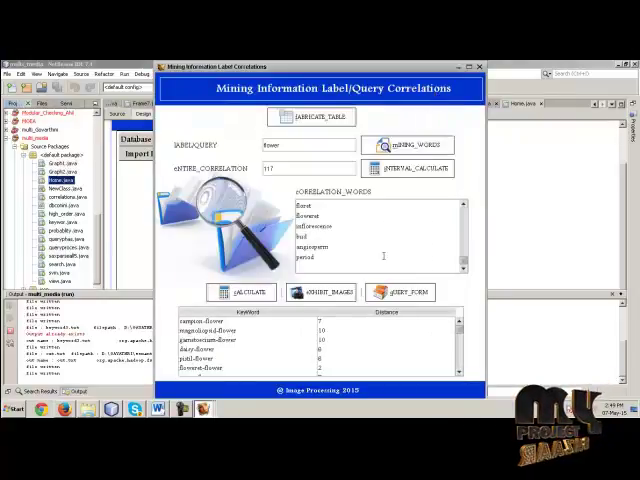
pyautogui.click(394, 292)
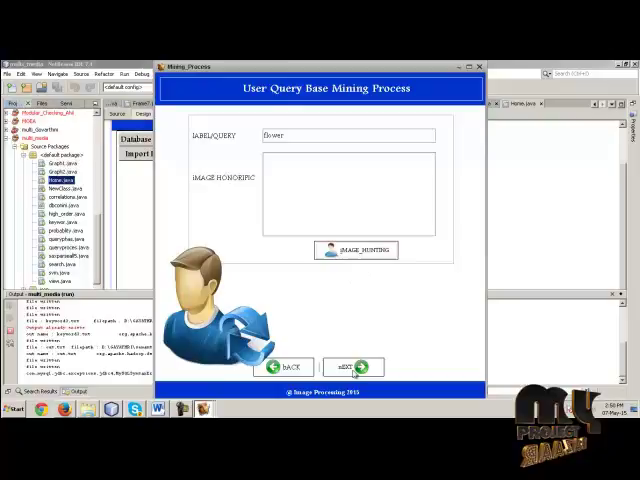
# Generate the high-order label correlation lists for flower and continue to Probability Values Identifications
pyautogui.click(352, 368)
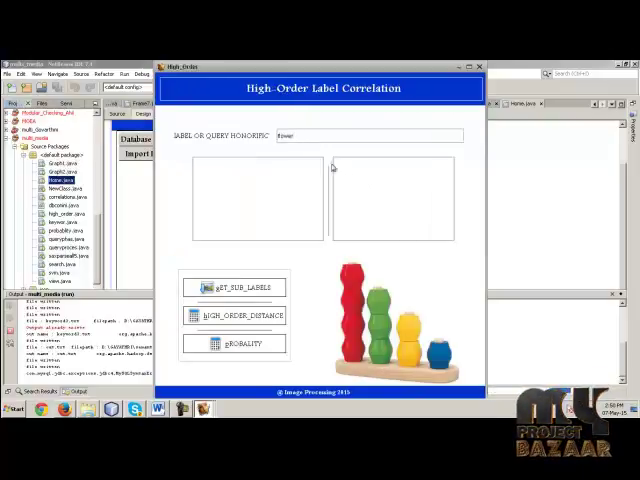
pyautogui.click(236, 288)
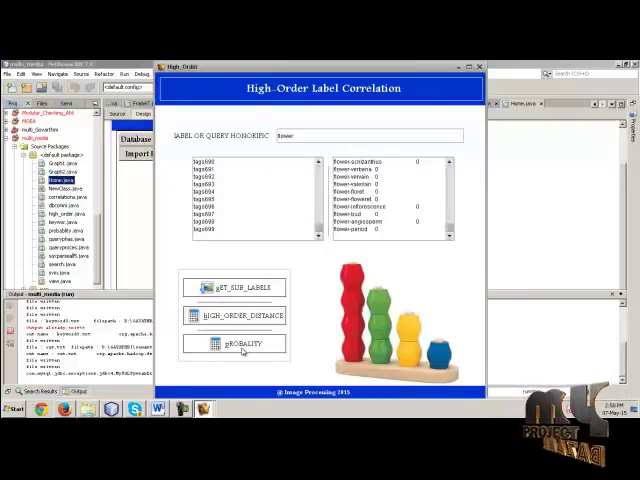
pyautogui.click(240, 344)
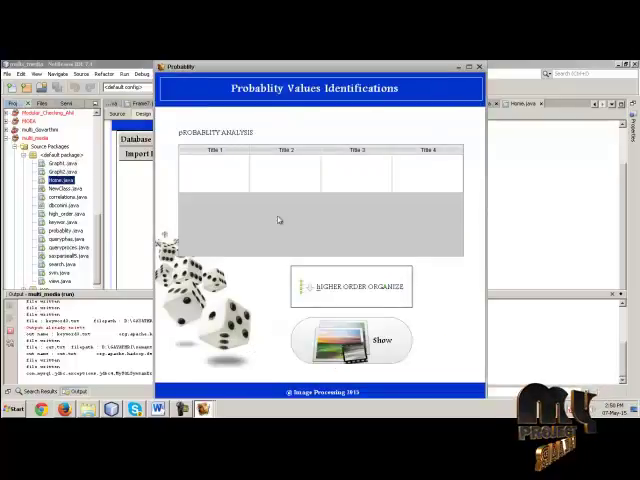
pyautogui.moveTo(374, 240)
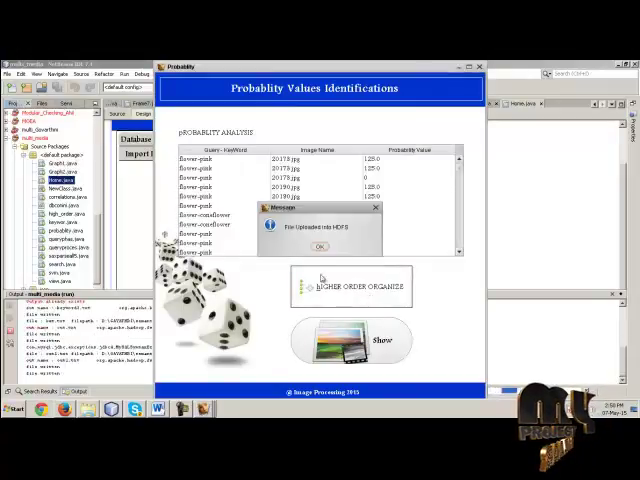
# Confirm the probability analysis results and show the High Order Label Image Viewing window
pyautogui.click(320, 246)
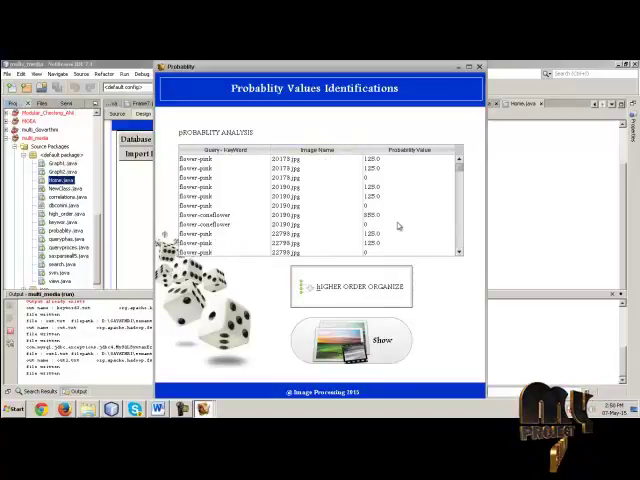
pyautogui.moveTo(362, 316)
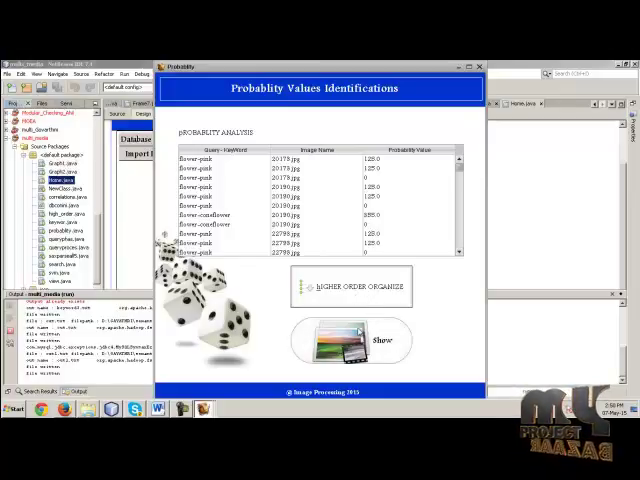
pyautogui.click(356, 288)
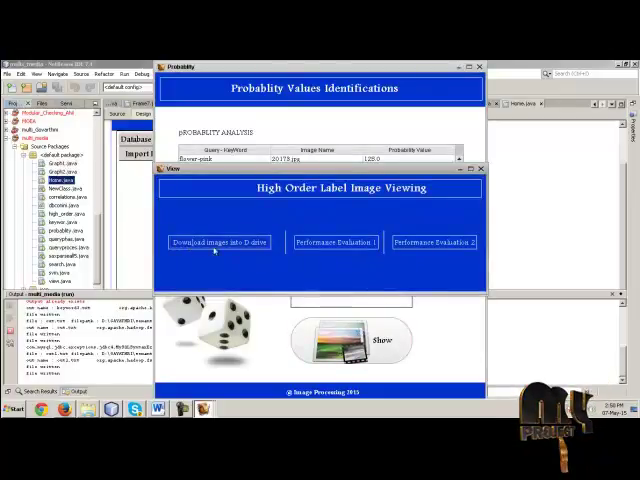
pyautogui.click(218, 242)
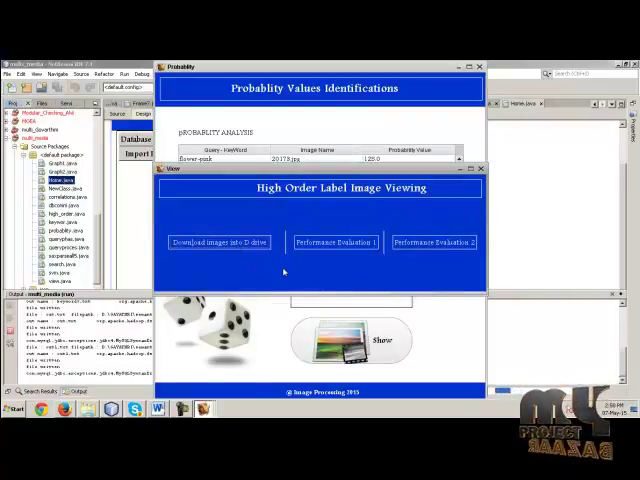
pyautogui.moveTo(244, 280)
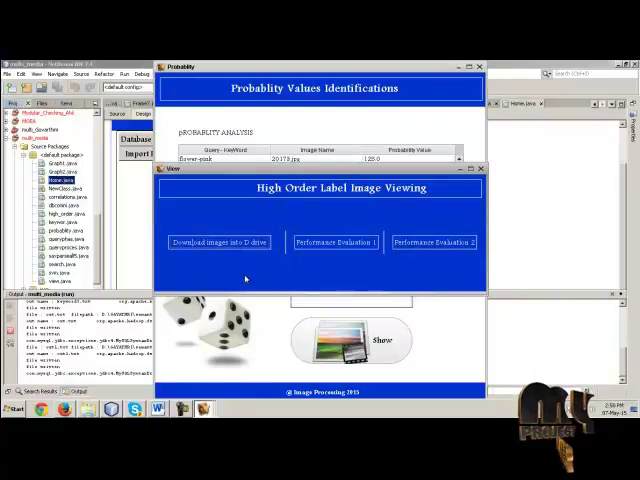